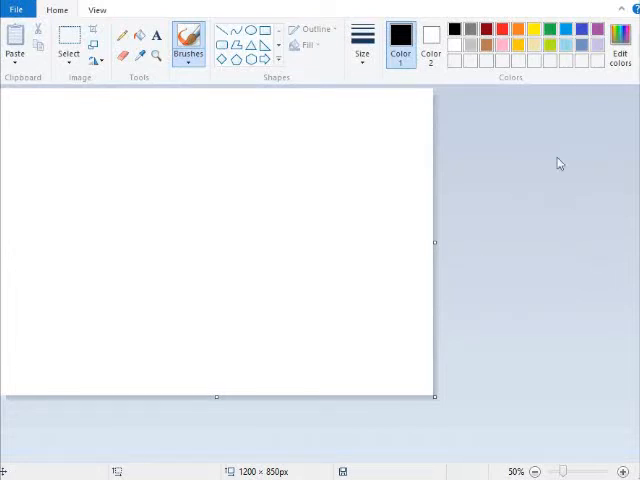
mouse_move(528, 176)
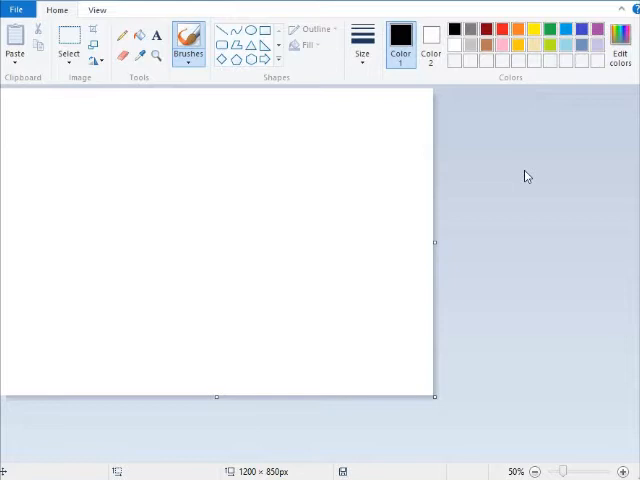
mouse_move(388, 280)
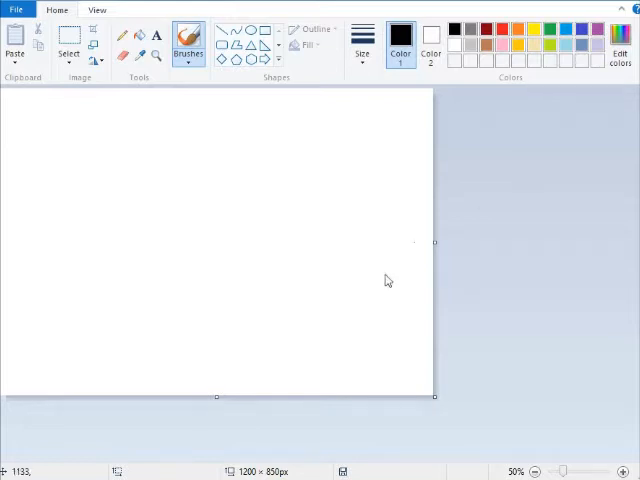
mouse_move(488, 263)
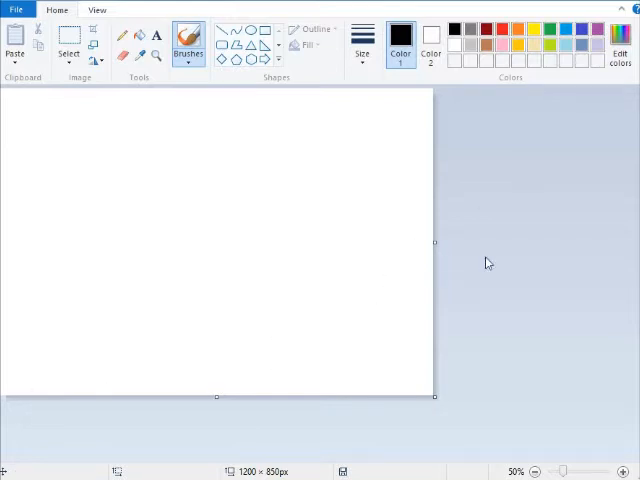
mouse_move(493, 260)
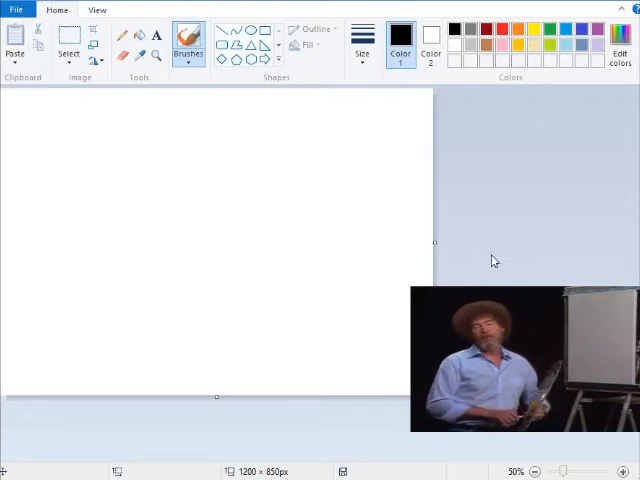
mouse_move(627, 130)
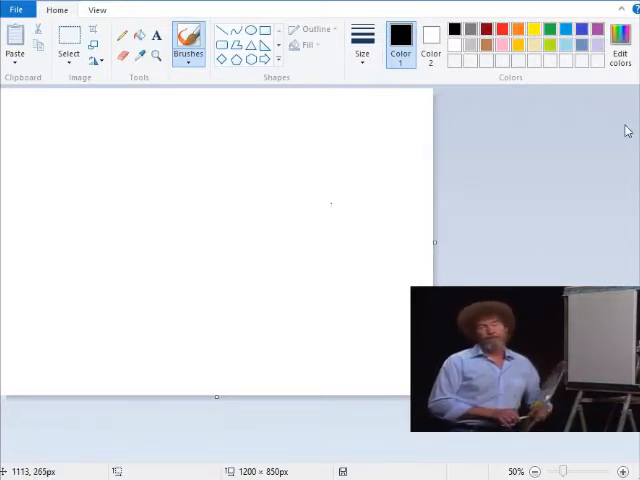
mouse_move(208, 105)
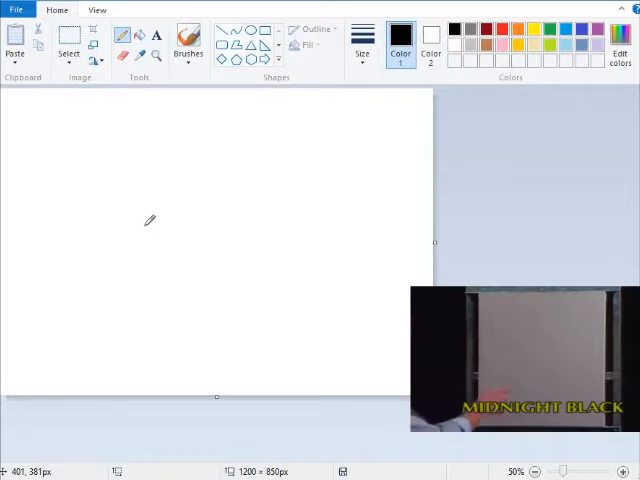
mouse_move(155, 240)
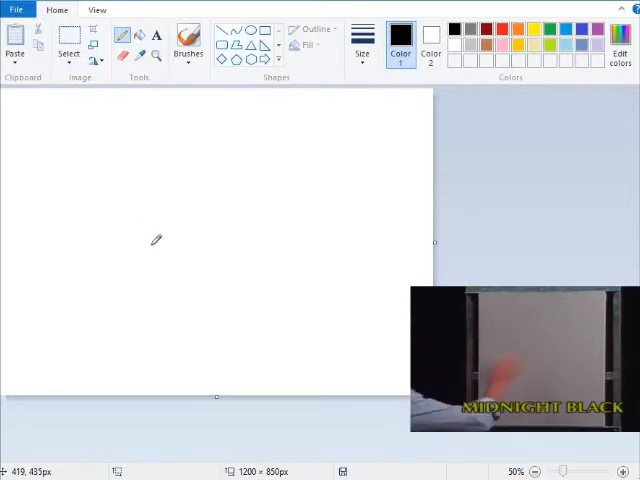
mouse_move(152, 246)
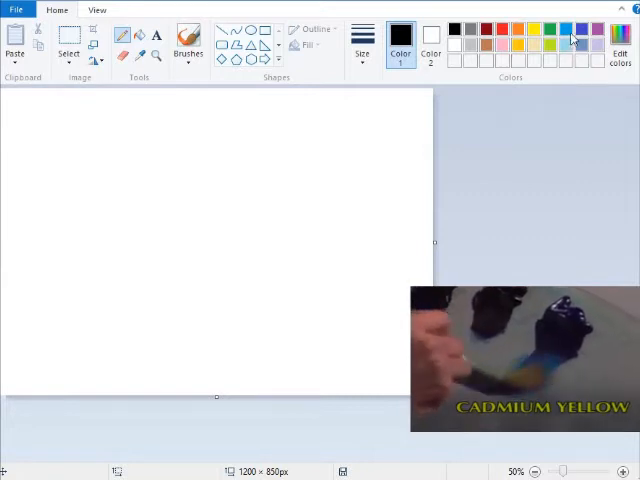
- Pick blue and sketch jagged pencil strokes across the upper canvas
left_click(564, 30)
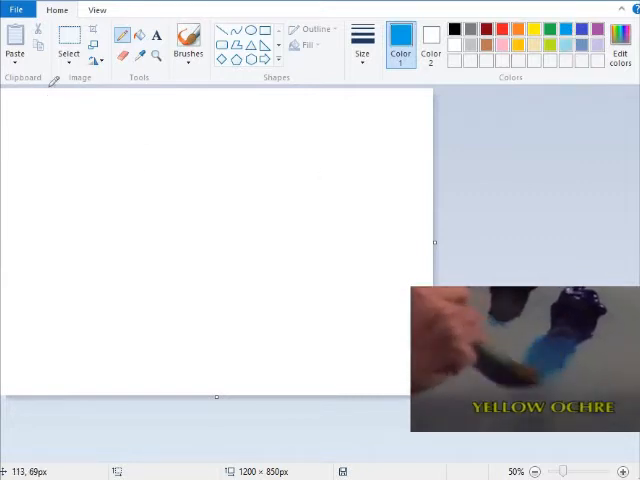
left_click(362, 45)
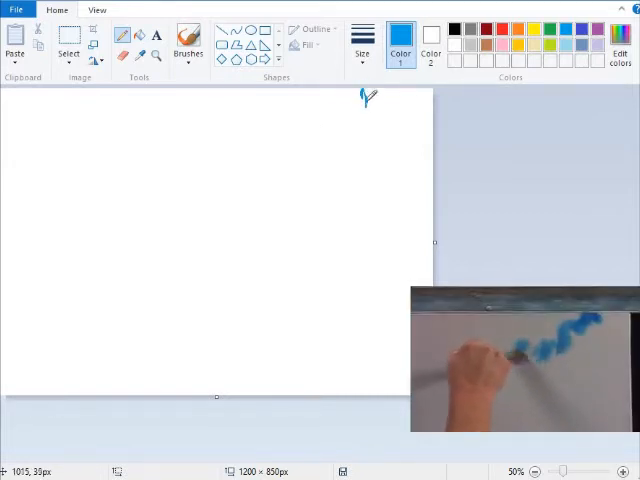
left_click_drag(363, 105, 345, 100)
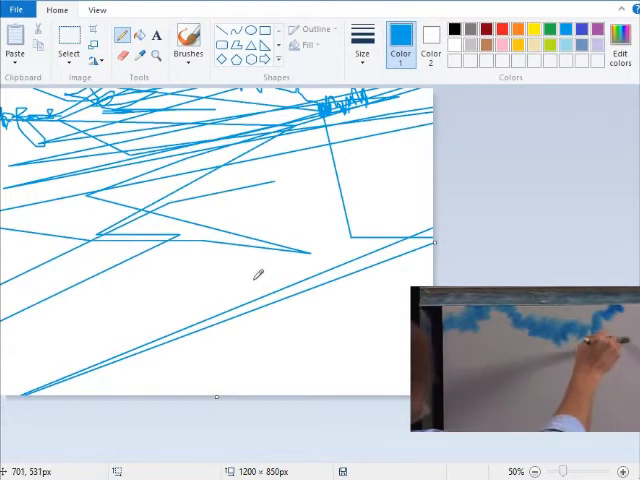
mouse_move(358, 180)
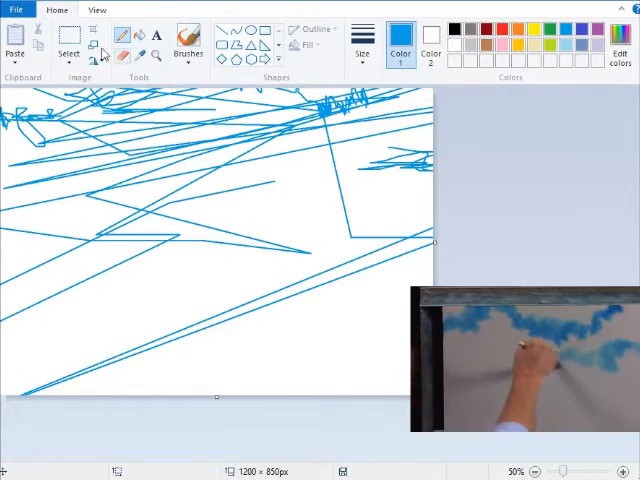
left_click(188, 45)
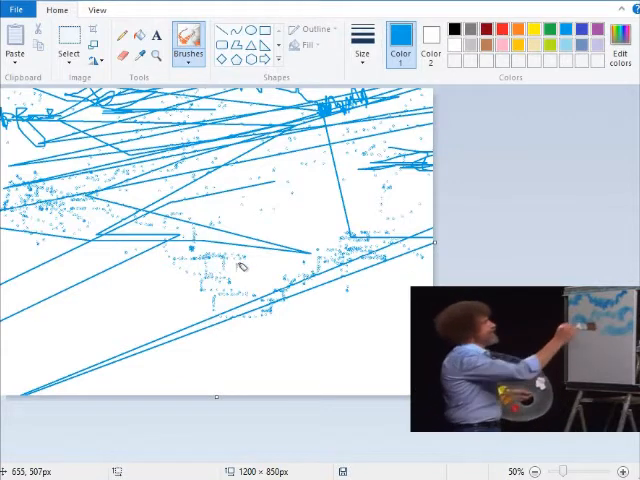
mouse_move(300, 167)
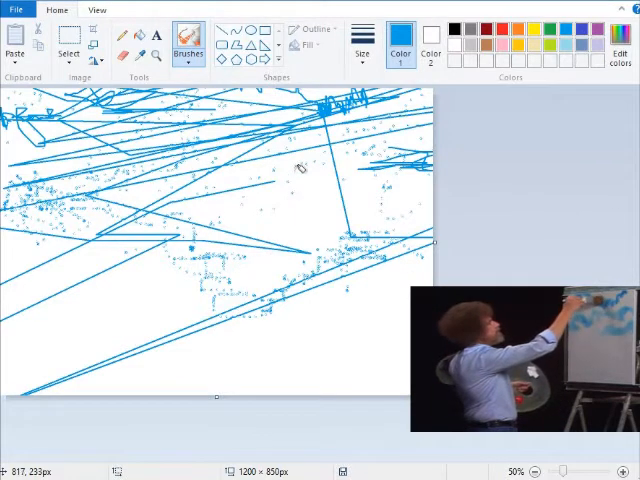
mouse_move(255, 113)
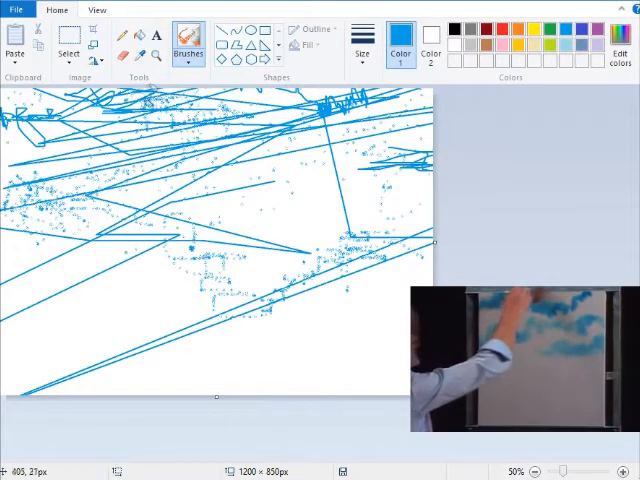
left_click(361, 50)
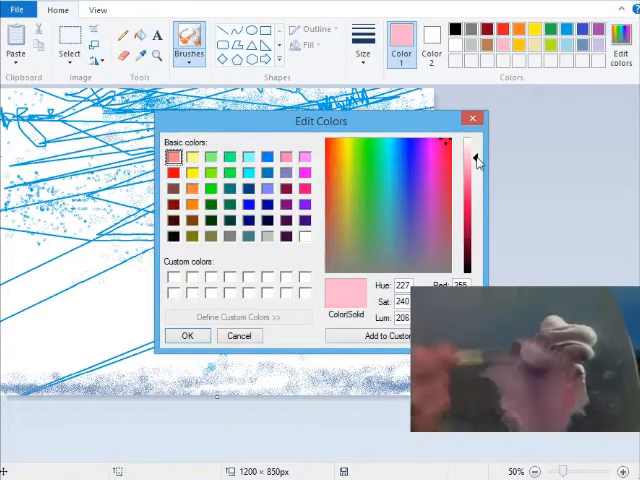
- Raise the luminance to a pale pink and confirm it in Edit Colors
left_click_drag(477, 162, 477, 150)
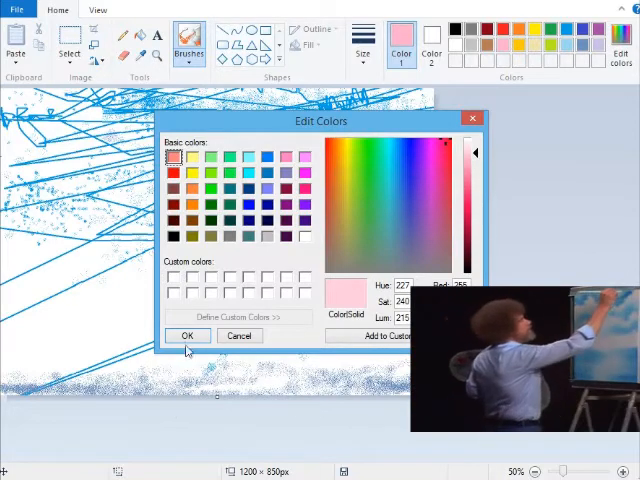
left_click(188, 335)
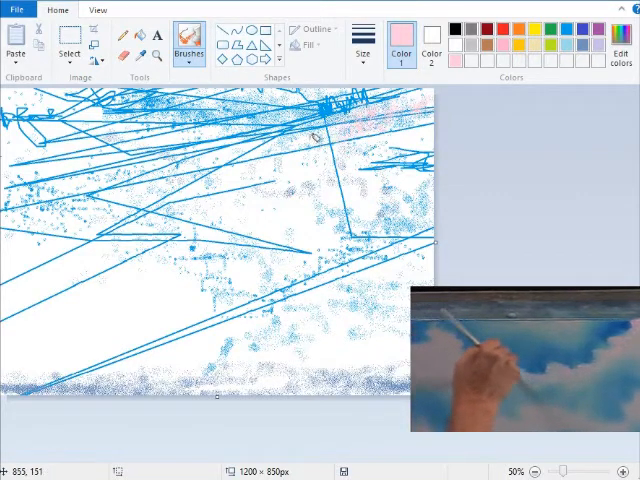
- Choose a thin brush width from the Size menu
left_click(363, 45)
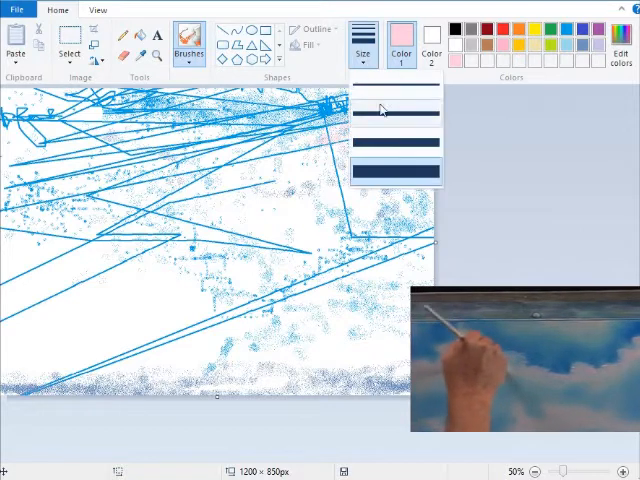
left_click(392, 110)
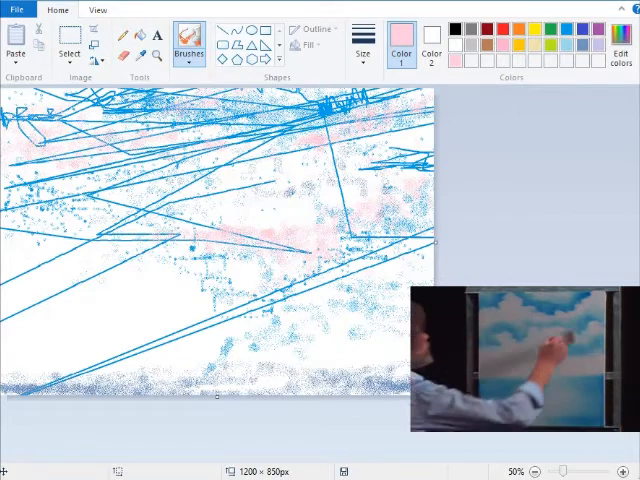
mouse_move(480, 186)
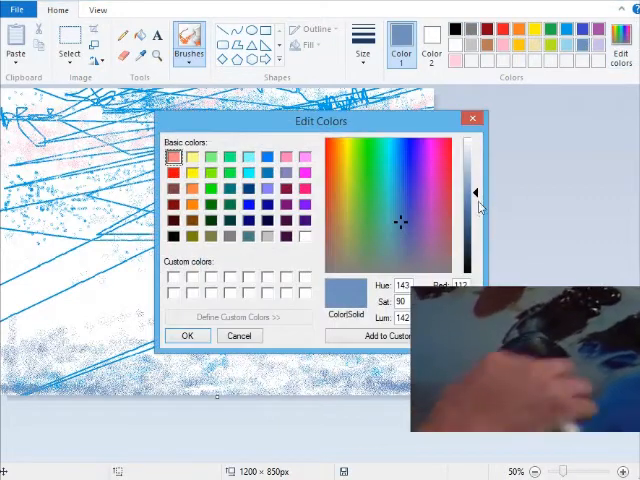
- Lower the luminance to a near-black dark blue and confirm it
left_click_drag(476, 192, 476, 237)
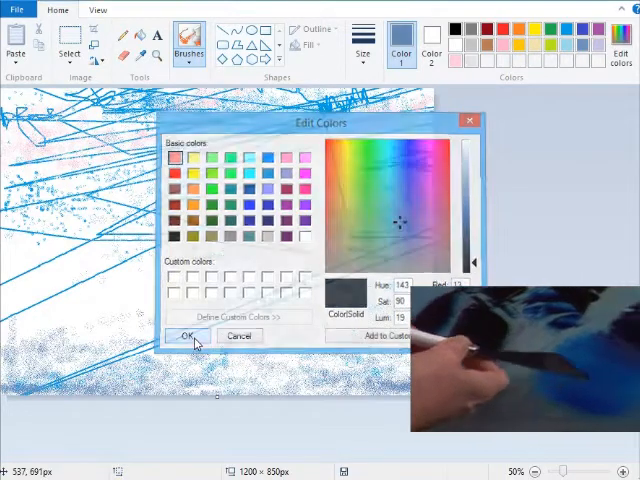
left_click(191, 334)
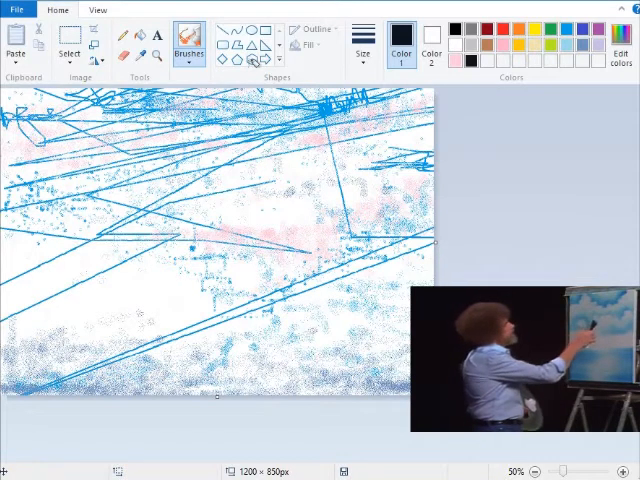
mouse_move(253, 60)
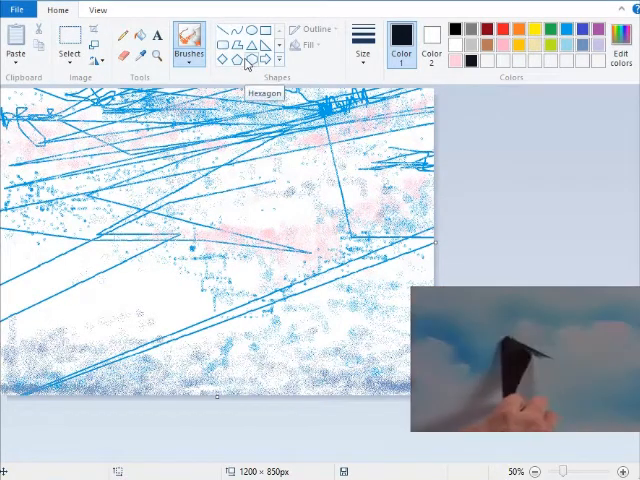
mouse_move(252, 62)
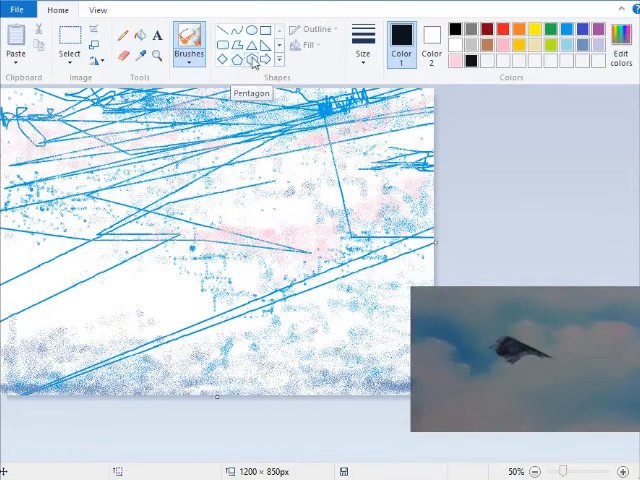
mouse_move(249, 58)
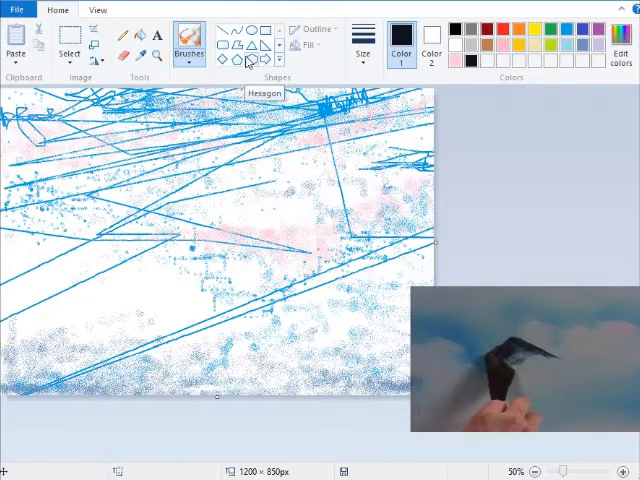
mouse_move(333, 28)
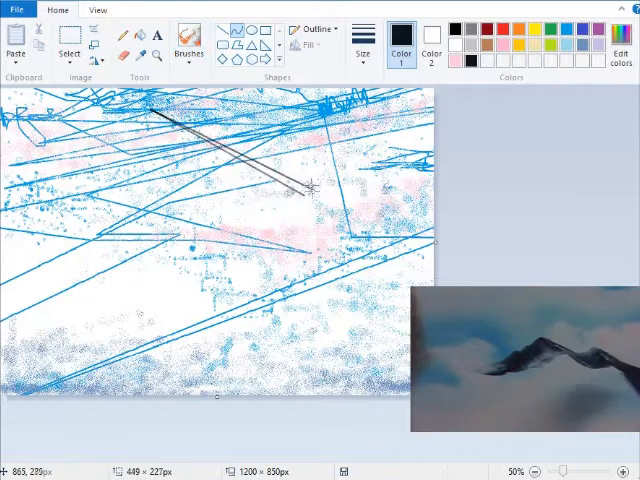
- Draw the first curved ridge stroke across the upper sky
left_click_drag(157, 117, 340, 180)
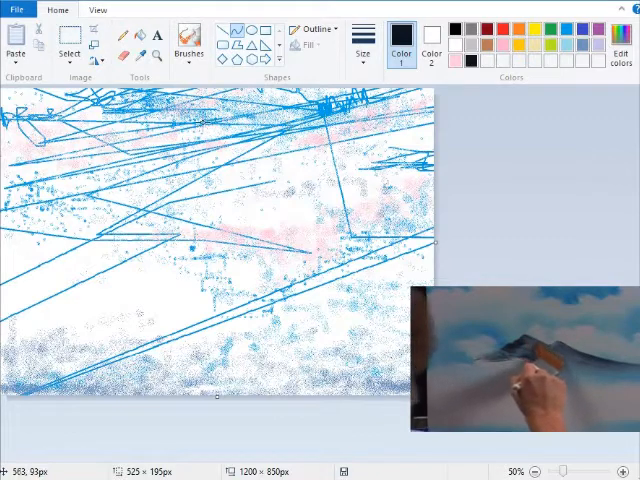
mouse_move(135, 146)
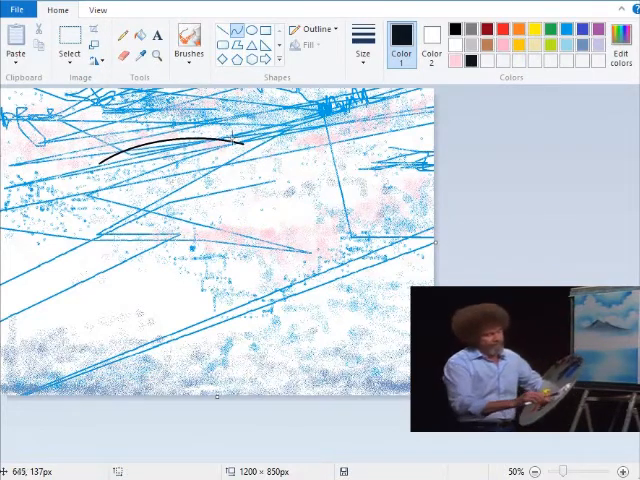
- Extend the ridge rightward and draw the left slope, base and right side
left_click_drag(230, 140, 335, 135)
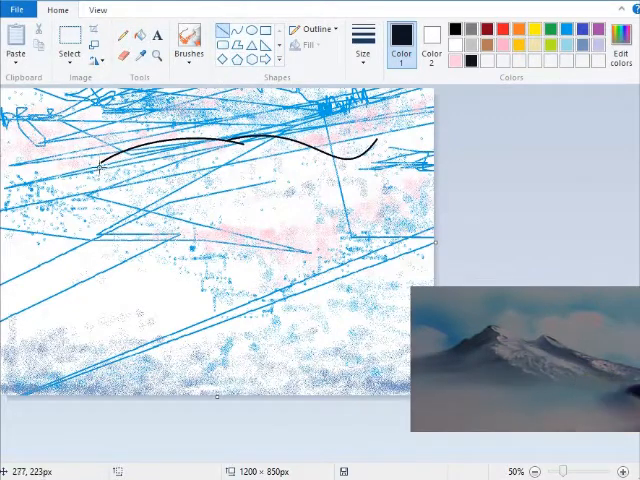
left_click_drag(98, 167, 95, 230)
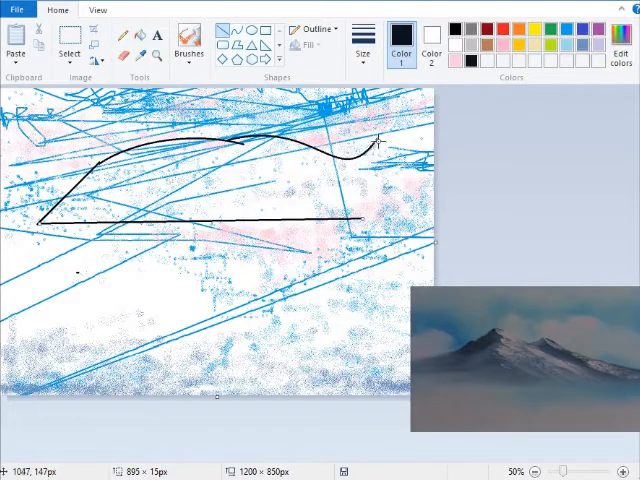
left_click_drag(378, 140, 360, 220)
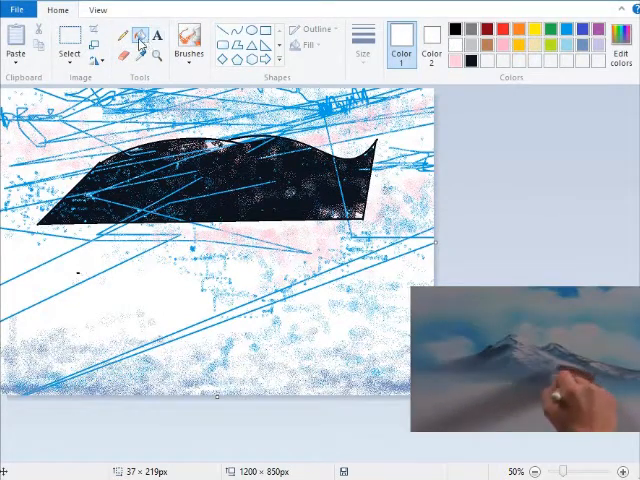
- Open the Brushes menu to get the airbrush for snowy speckles
left_click(190, 45)
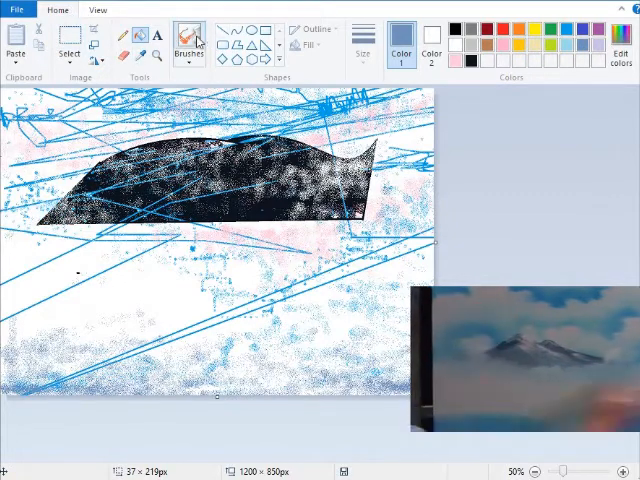
- Open the Brushes menu of brush styles
left_click(189, 40)
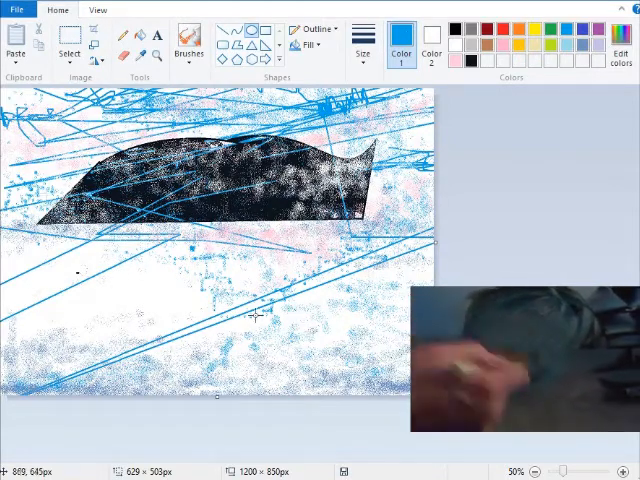
mouse_move(413, 246)
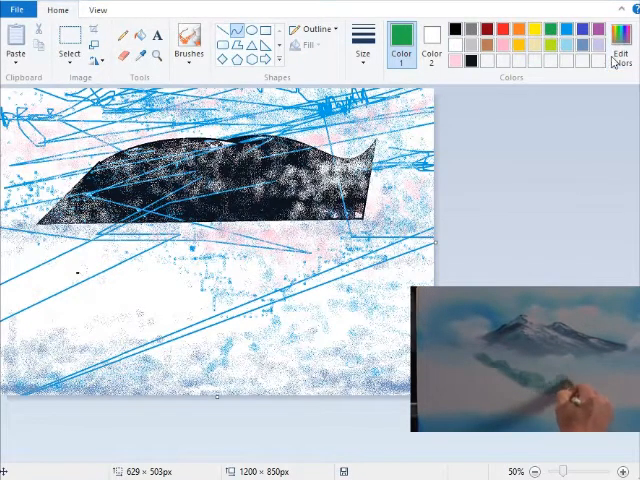
- Confirm a dark green custom colour and switch to brush painting for the foothills
left_click(620, 50)
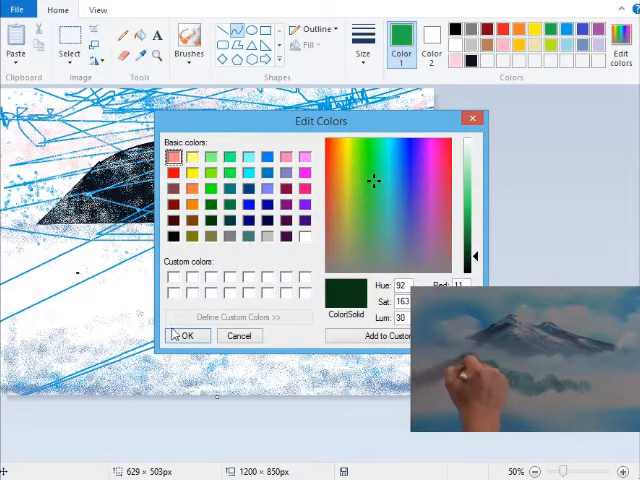
left_click(186, 335)
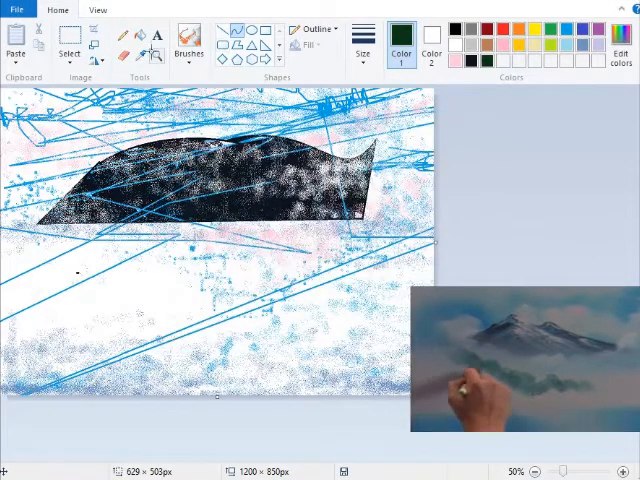
left_click(189, 38)
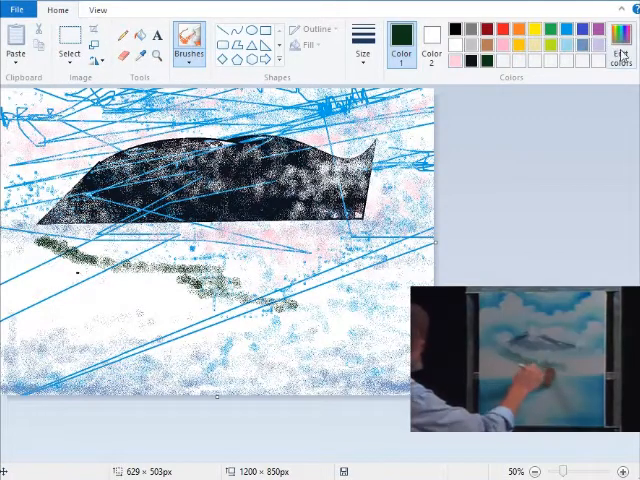
left_click(621, 58)
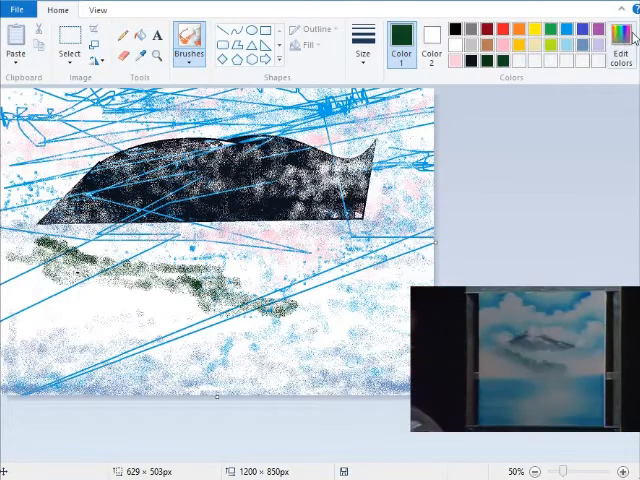
- Set and confirm a custom dark green in Edit Colors
left_click(620, 40)
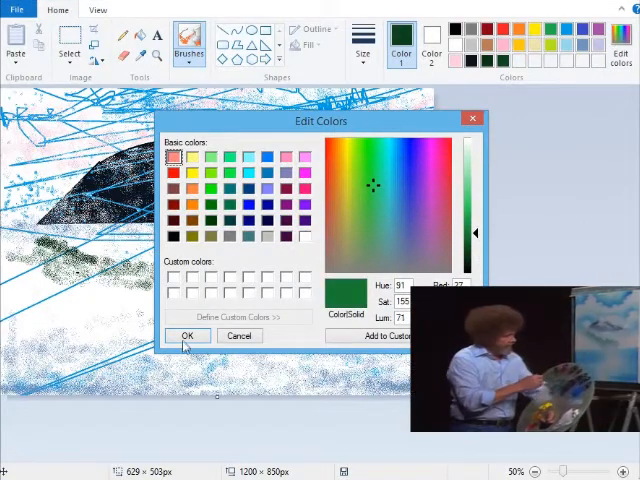
left_click(187, 335)
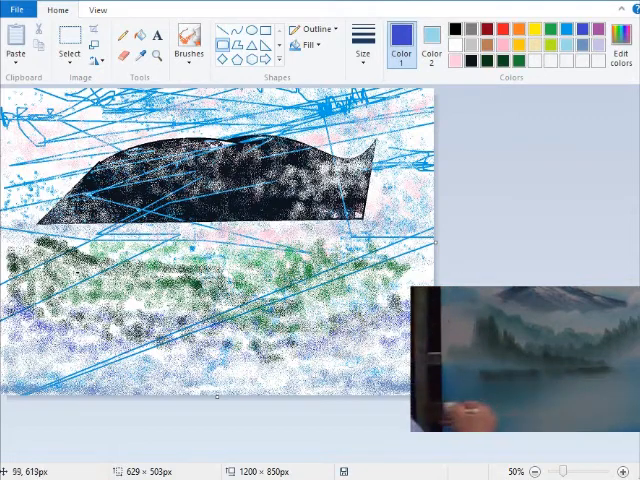
- Draw a straight horizontal shoreline line from the left edge between the foothills and water
left_click_drag(5, 318, 150, 377)
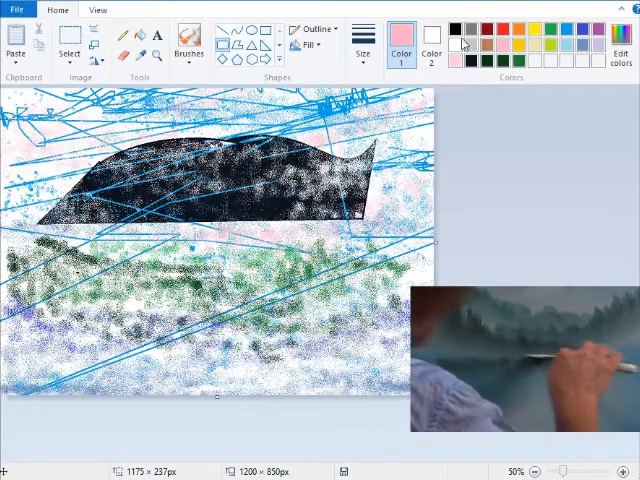
mouse_move(431, 40)
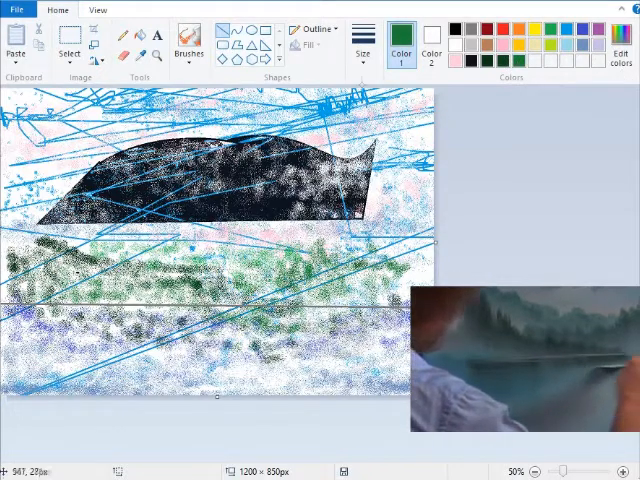
- Switch back to the freehand Brushes tool
left_click(189, 38)
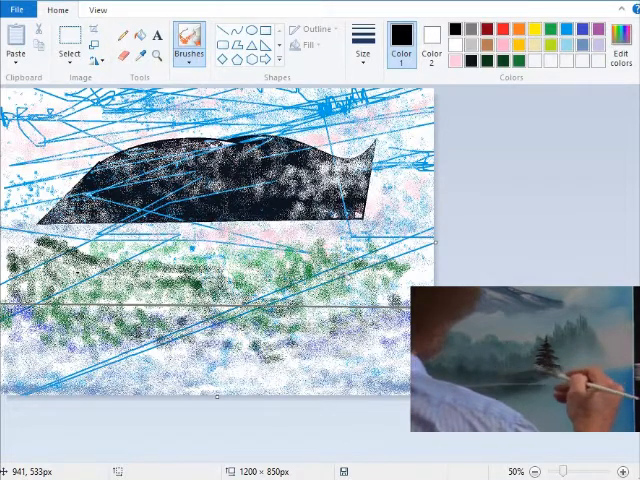
- Select the Line shape tool for the vertical green trunk
left_click(397, 37)
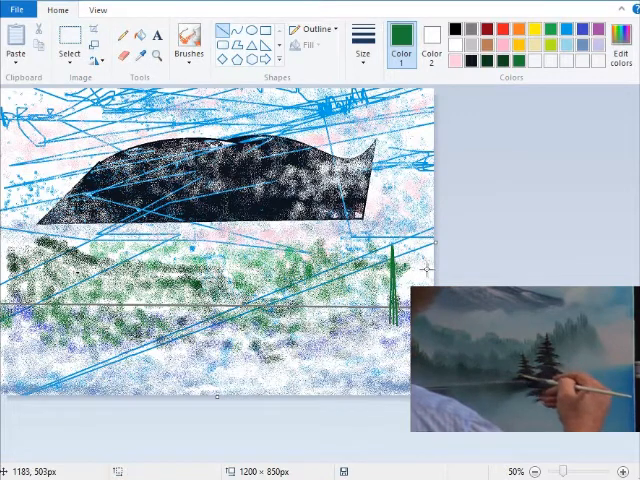
- Return to the Brushes tool and pick dark green for the evergreen
left_click(189, 45)
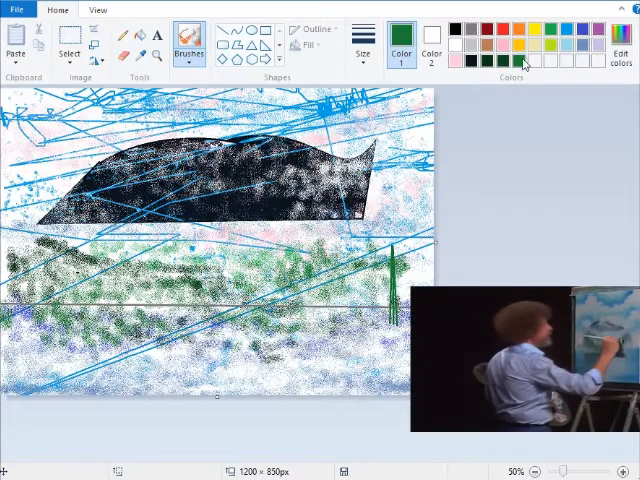
left_click(621, 57)
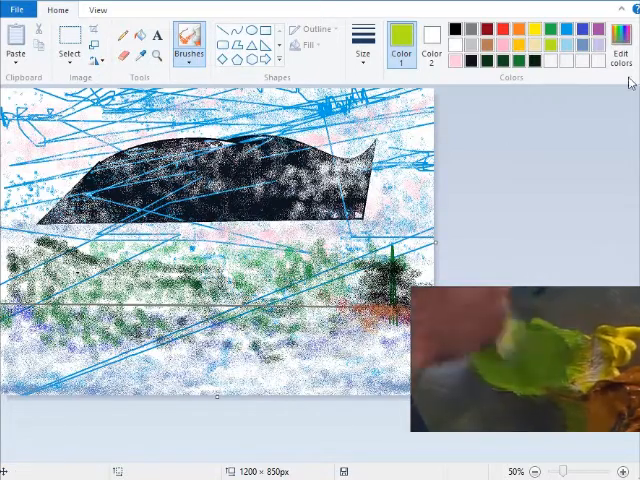
- Darken the yellow-green to olive in Edit colors, Lum about 59, and confirm
left_click(621, 52)
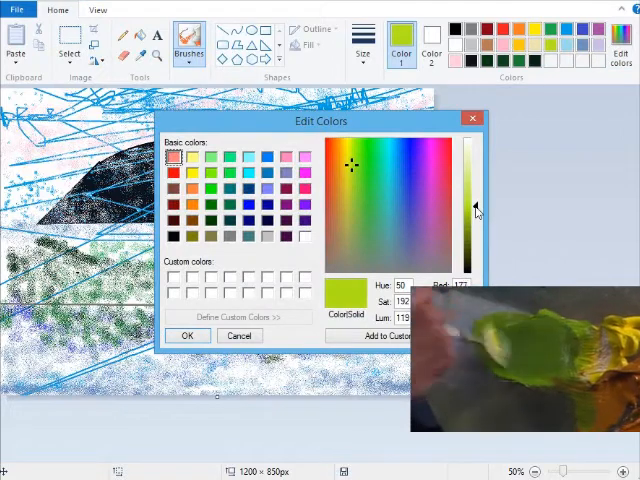
left_click_drag(477, 208, 477, 228)
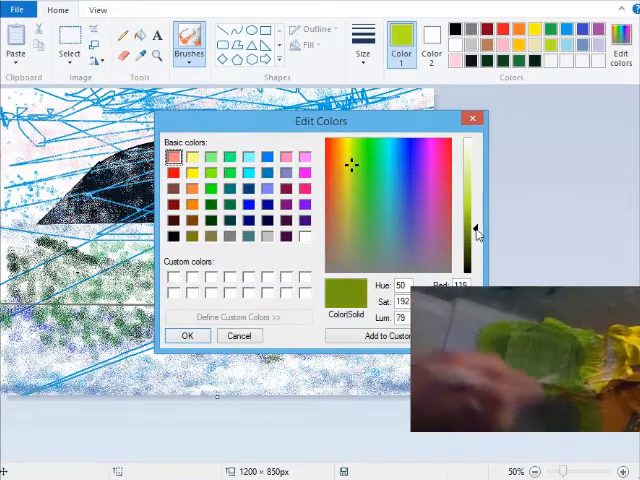
left_click_drag(476, 228, 476, 240)
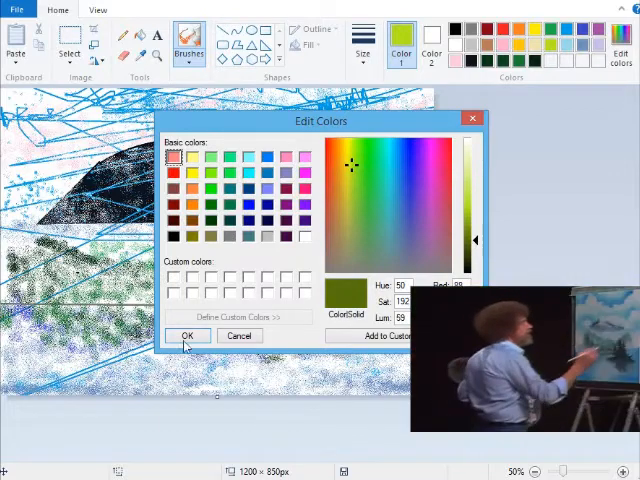
left_click(187, 335)
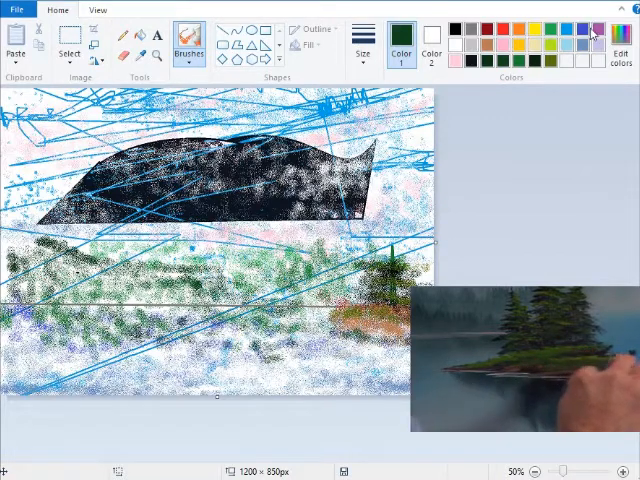
- Pick a bright blue as the active paint colour
left_click(585, 31)
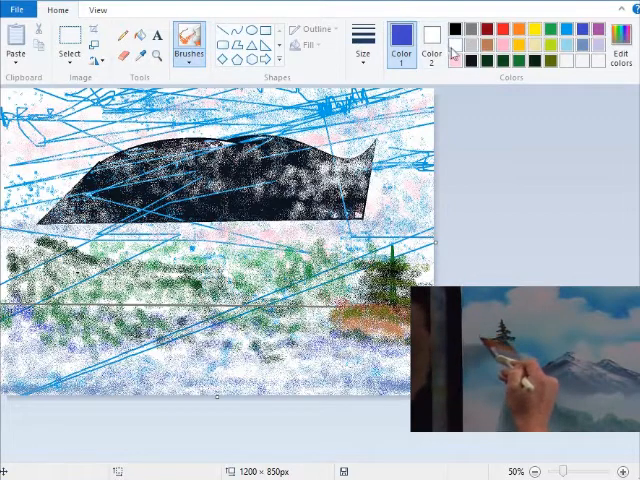
- Pick dark green for the left-side tree trunks
left_click(401, 39)
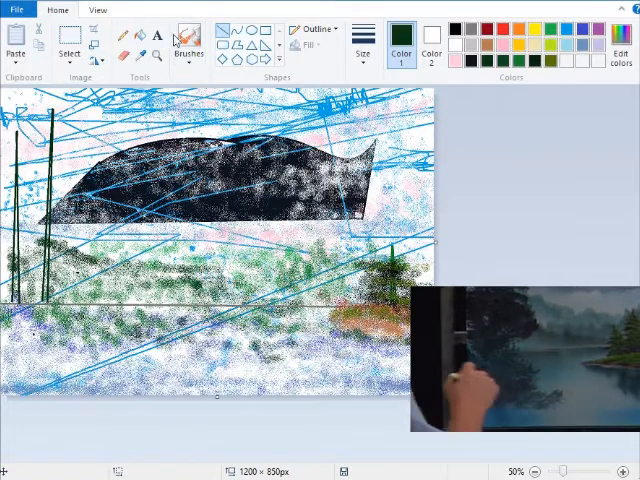
left_click(188, 37)
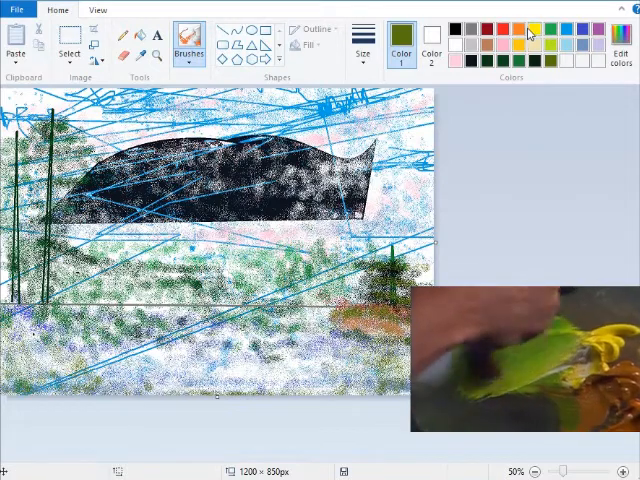
mouse_move(516, 62)
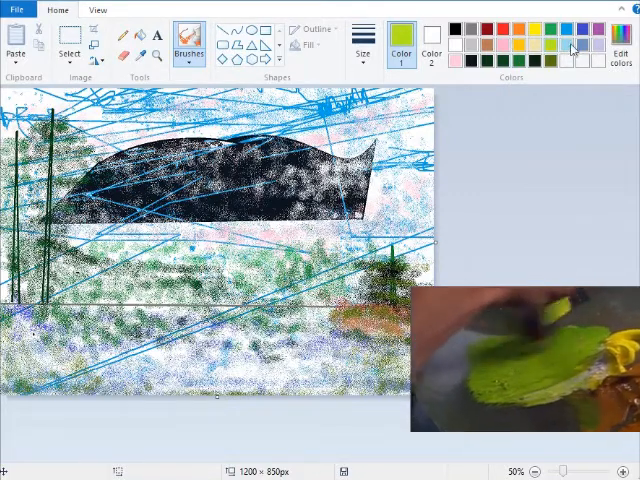
- Mix a yellow-green in Edit colors and confirm it for highlights
left_click(620, 53)
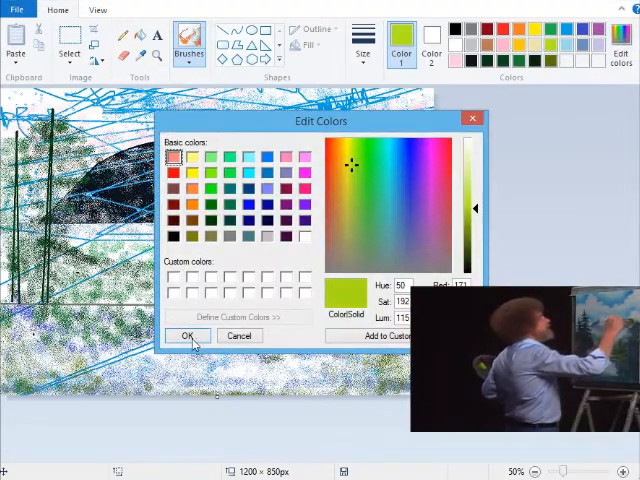
left_click(188, 335)
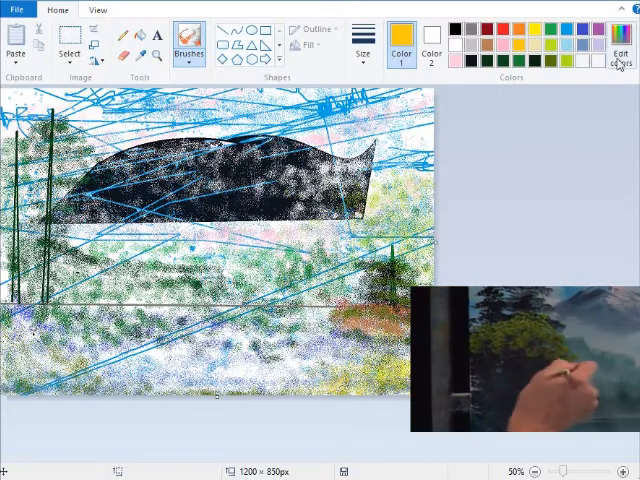
- Mix a dark golden orange in Edit colors and confirm it
left_click(620, 55)
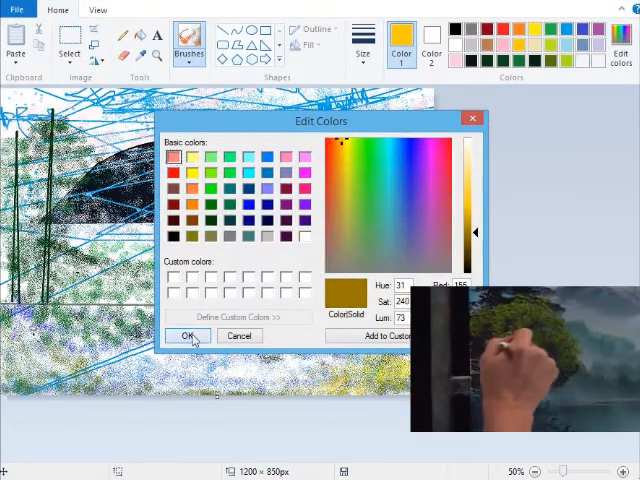
left_click(189, 335)
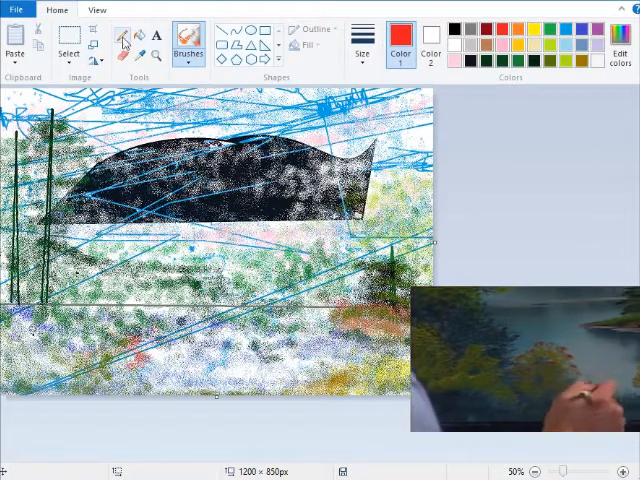
- Try a different tool, then open the Brushes dropdown of brush styles
left_click(188, 42)
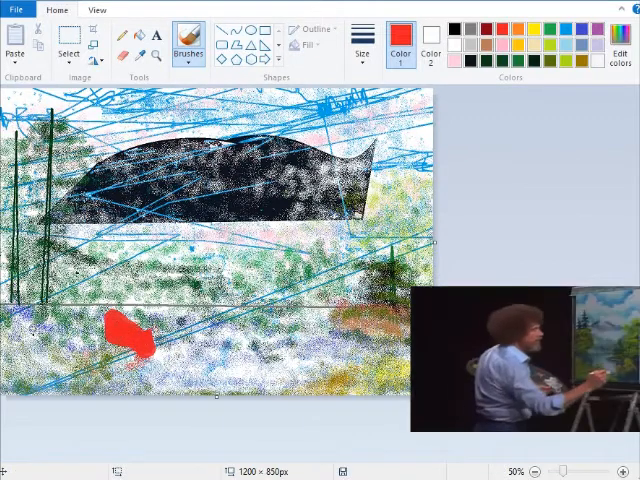
left_click(189, 47)
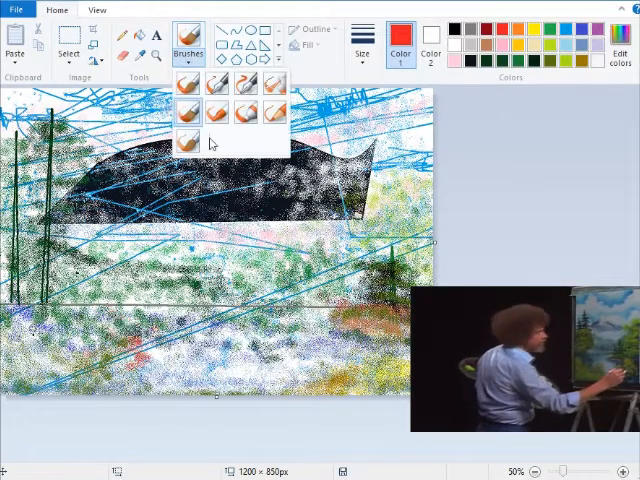